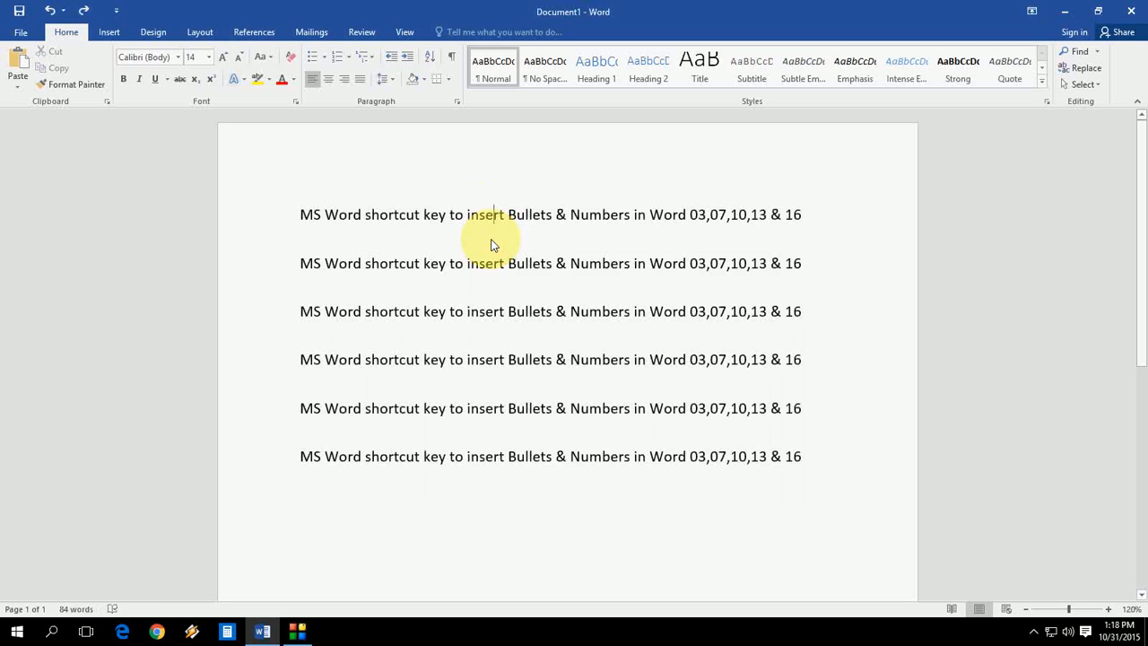
mouse_move(491, 241)
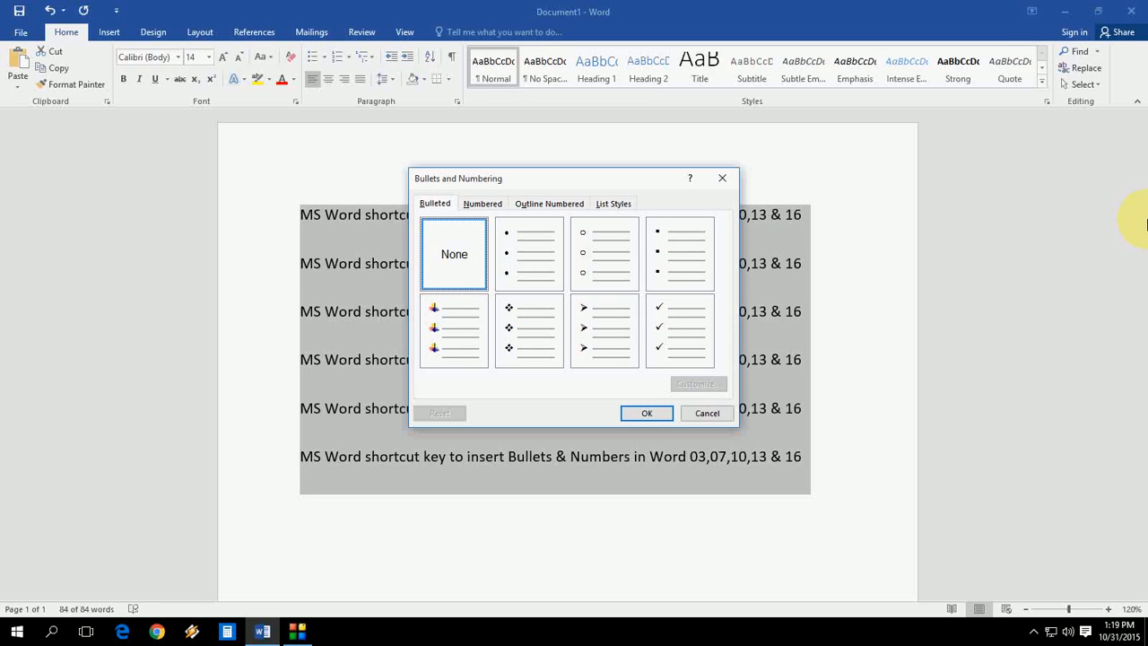
Apply solid round bullets to the six selected lines via Bullets and Numbering.
click(527, 253)
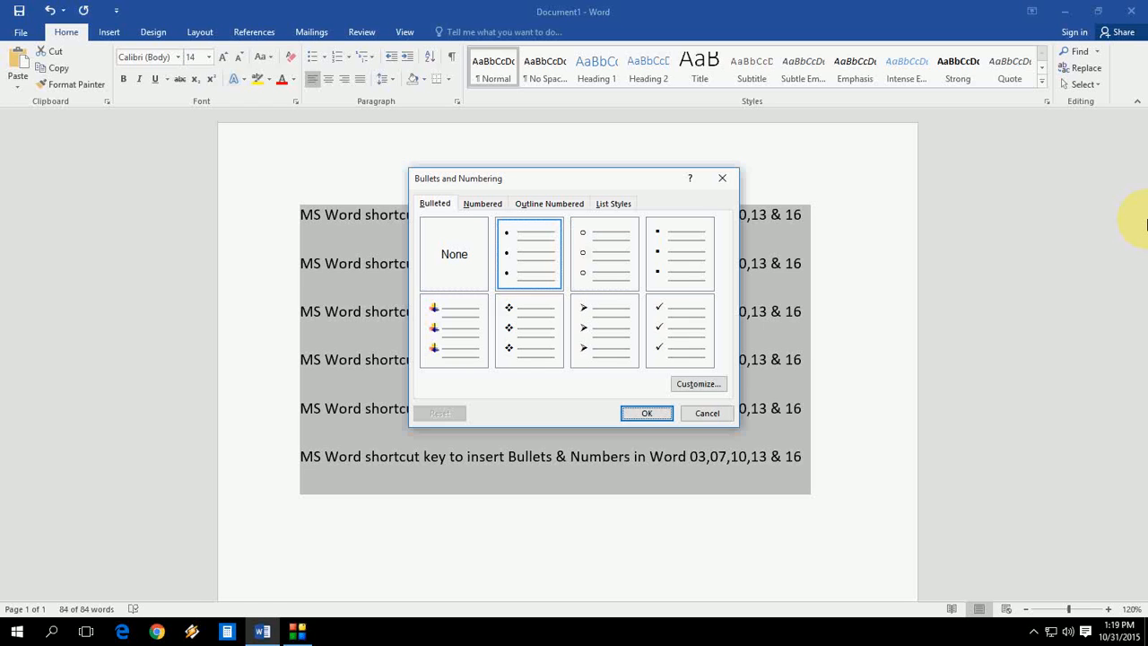
click(646, 413)
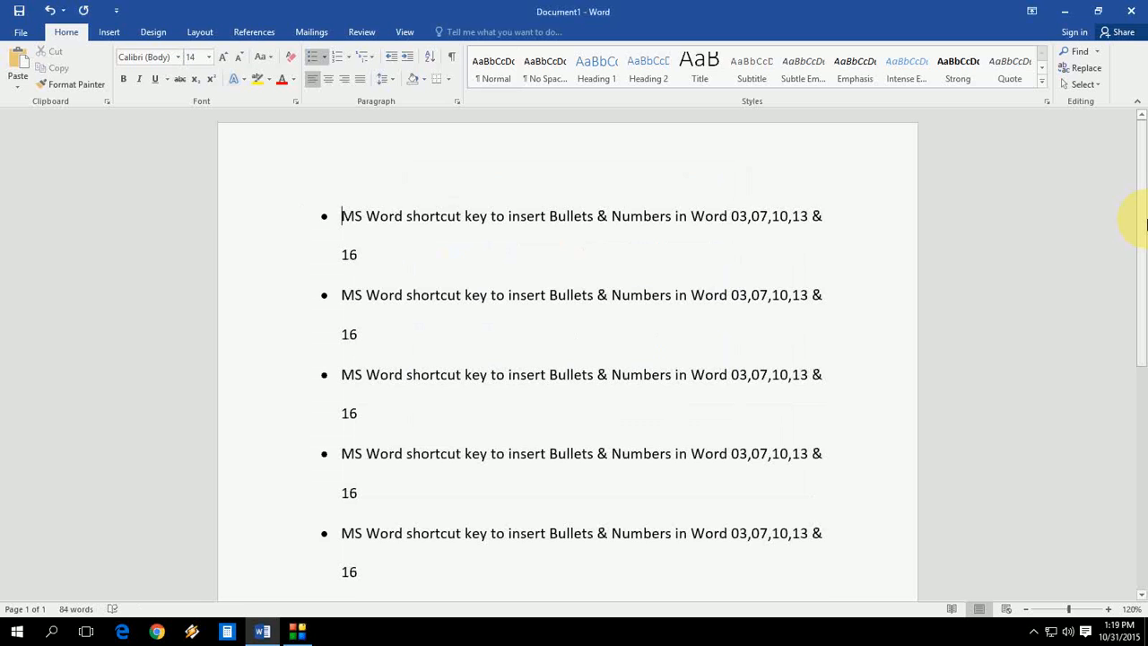
scroll(down, 3)
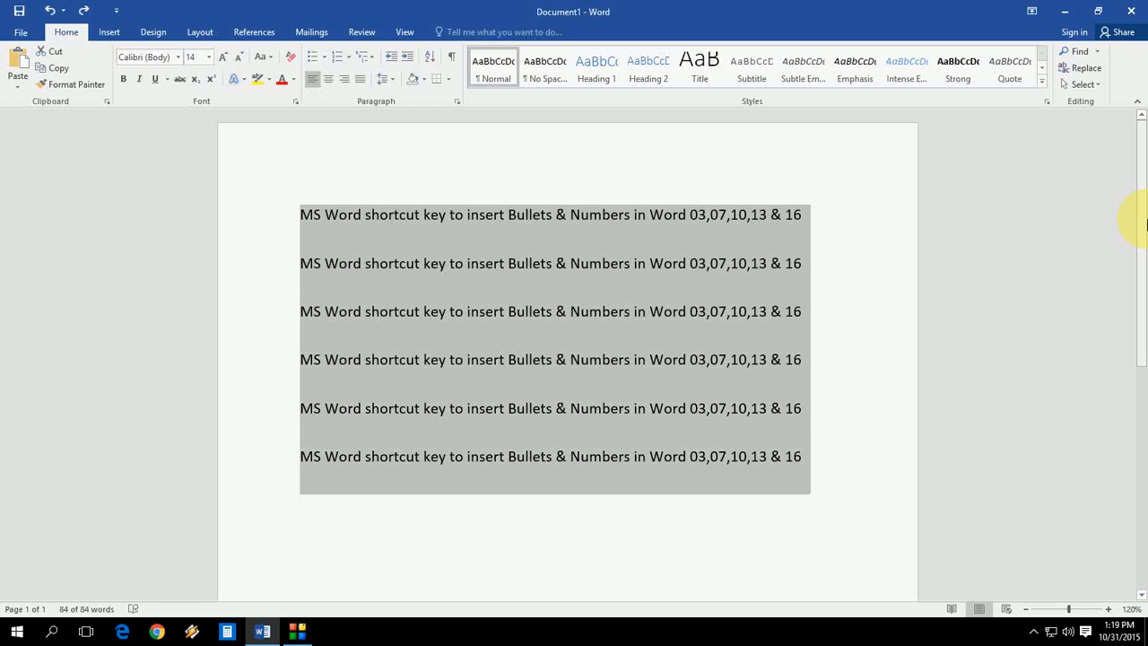
Replace the bullets with plain 1. 2. 3. numbering on the six lines.
click(323, 55)
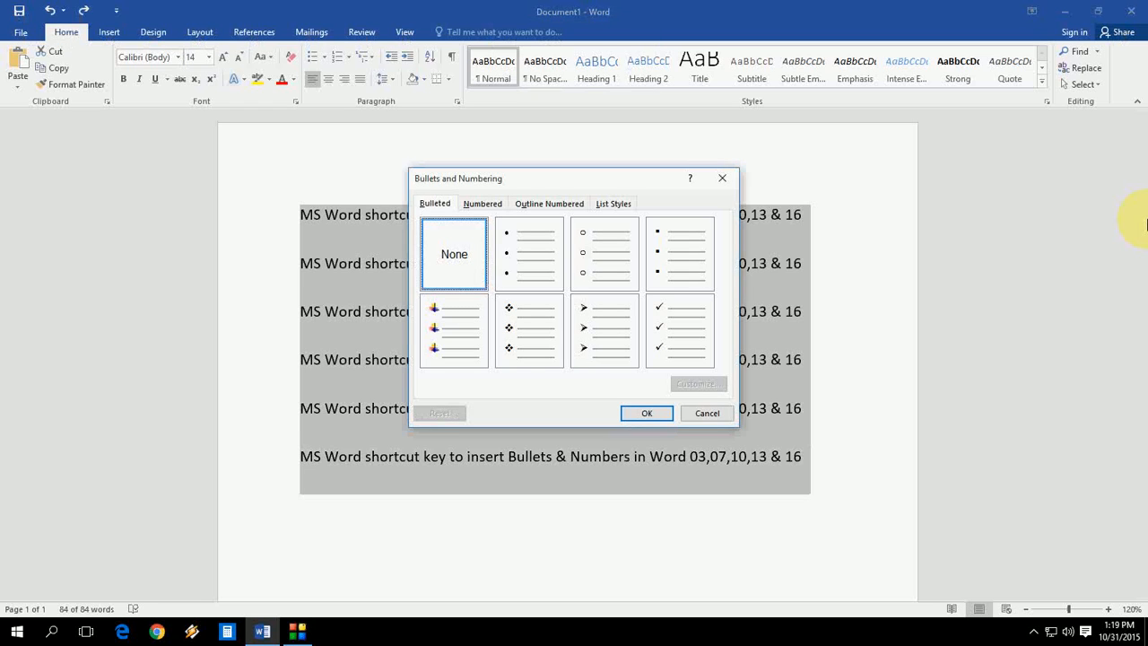
click(480, 203)
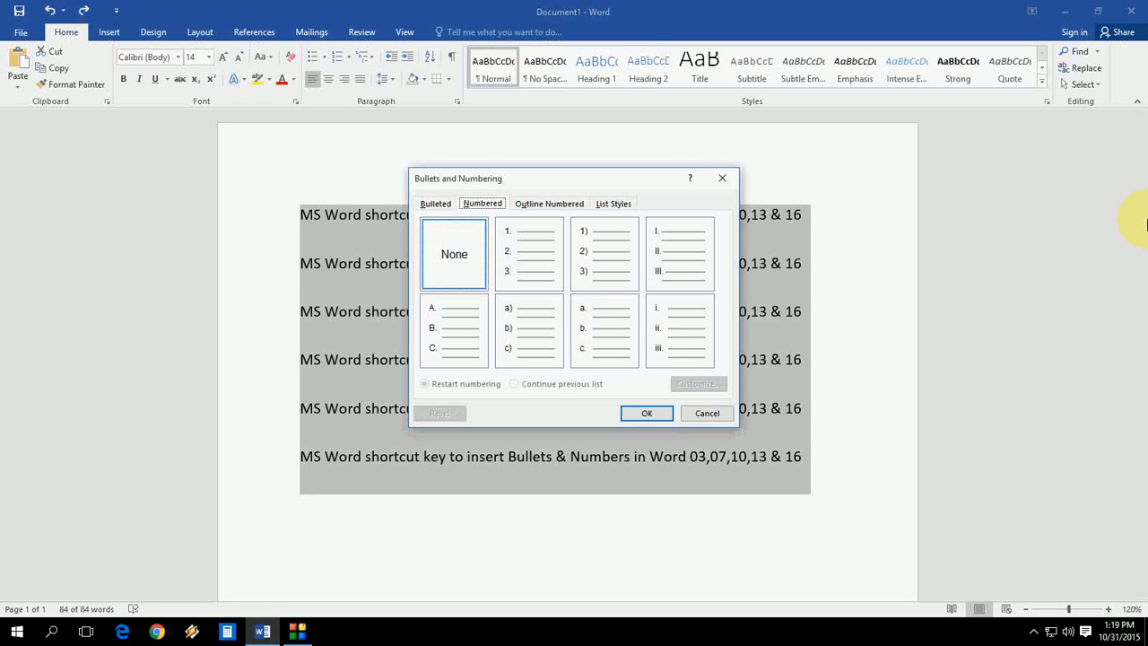
click(434, 203)
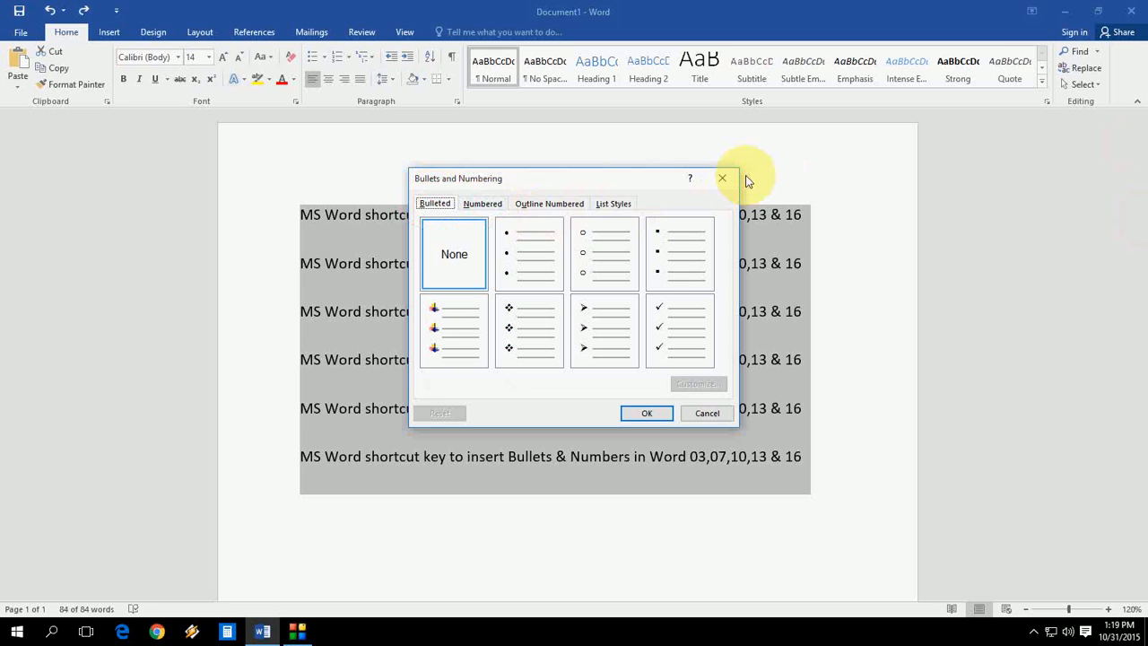
click(482, 203)
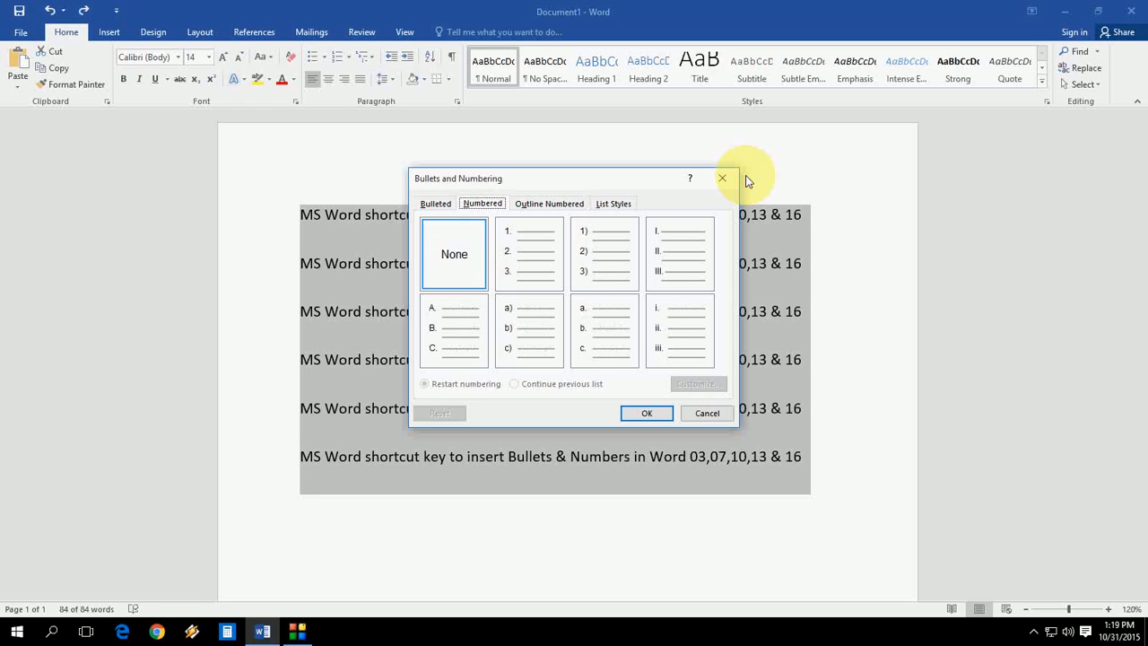
click(529, 253)
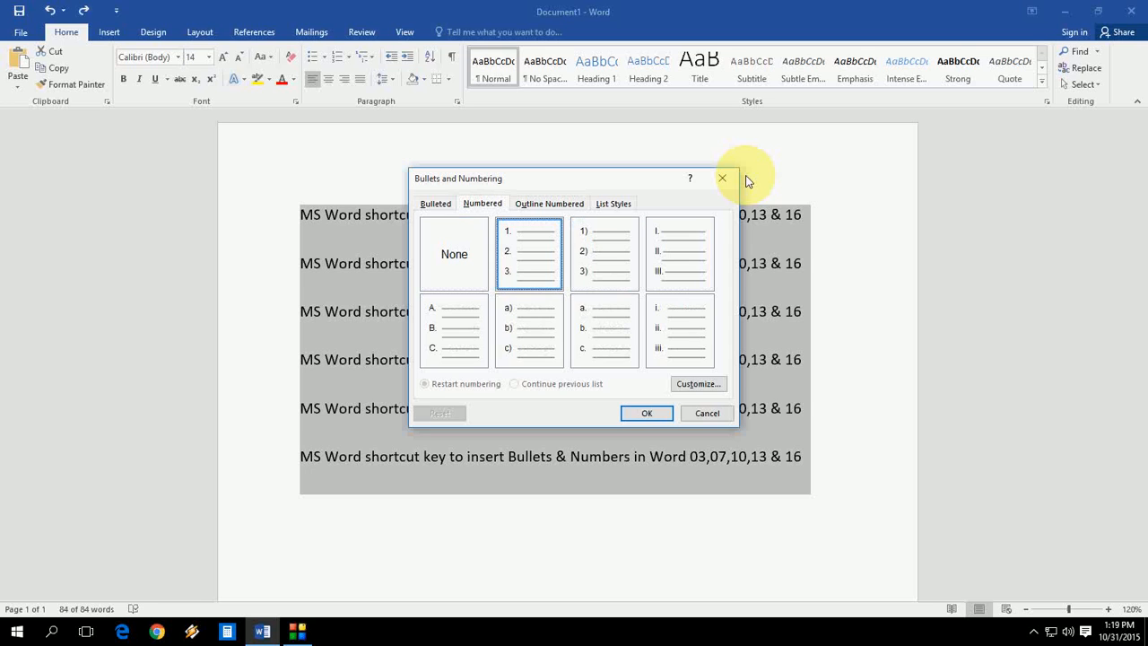
click(645, 412)
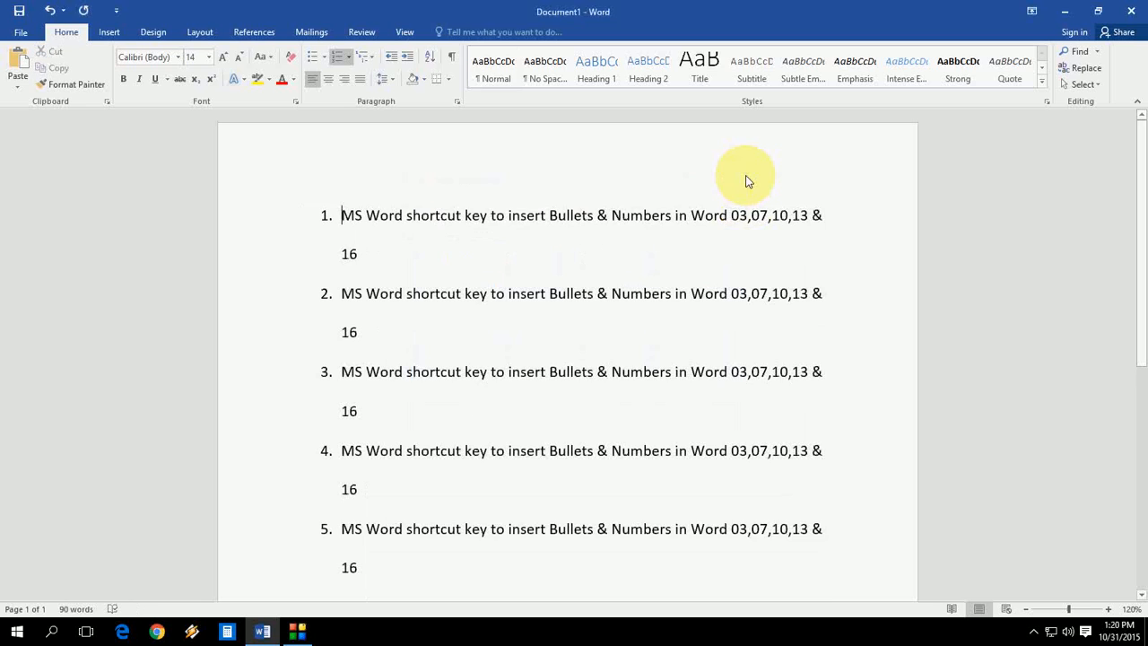
mouse_move(745, 176)
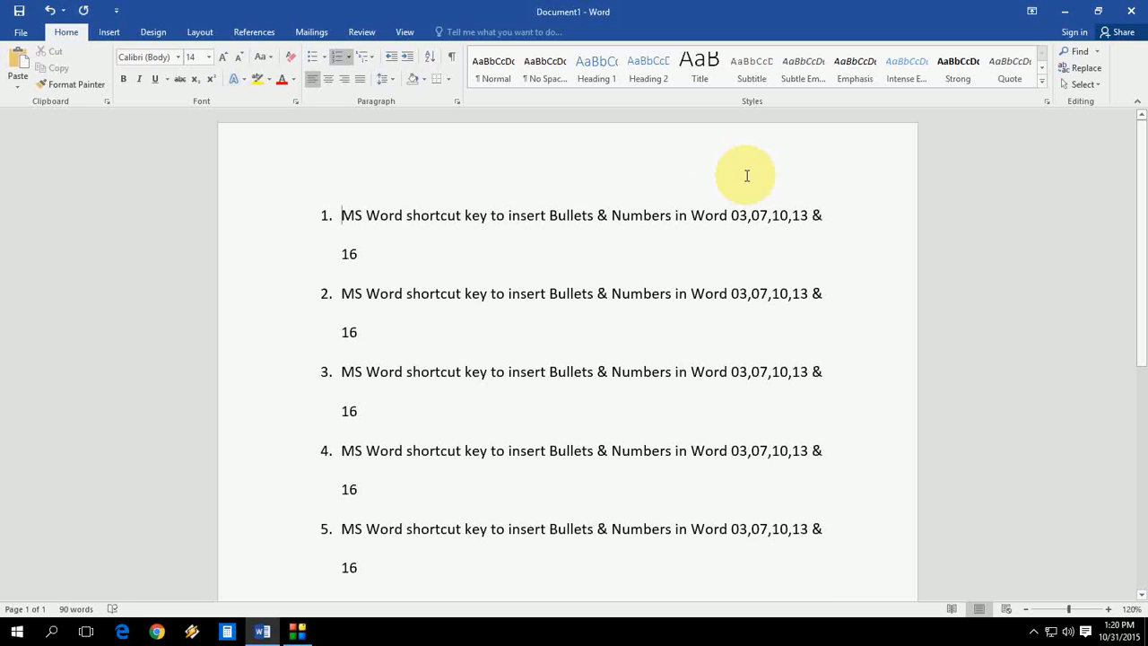
Reopen Bullets and Numbering and settle on the Numbered styles after comparing with bullets.
click(341, 55)
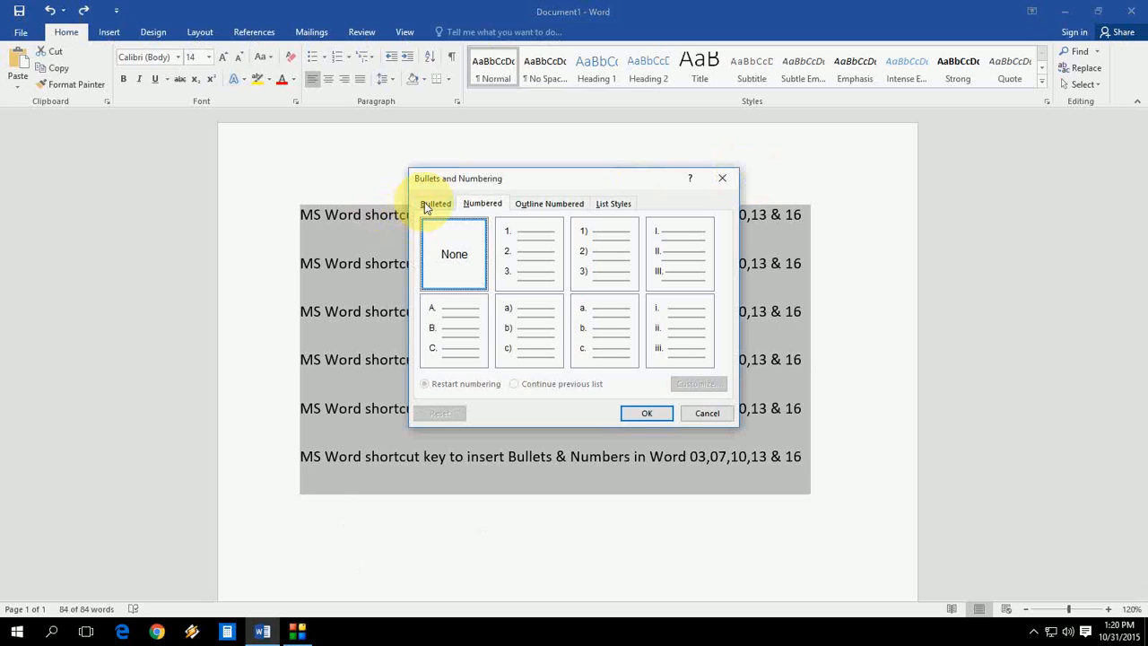
click(434, 203)
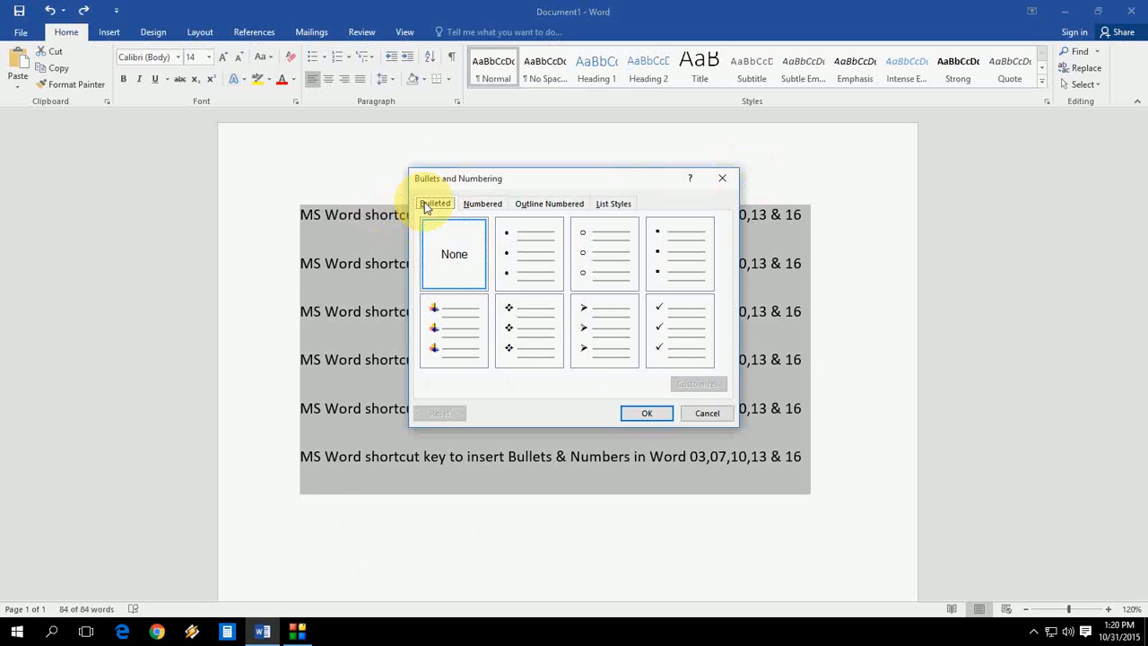
mouse_move(470, 208)
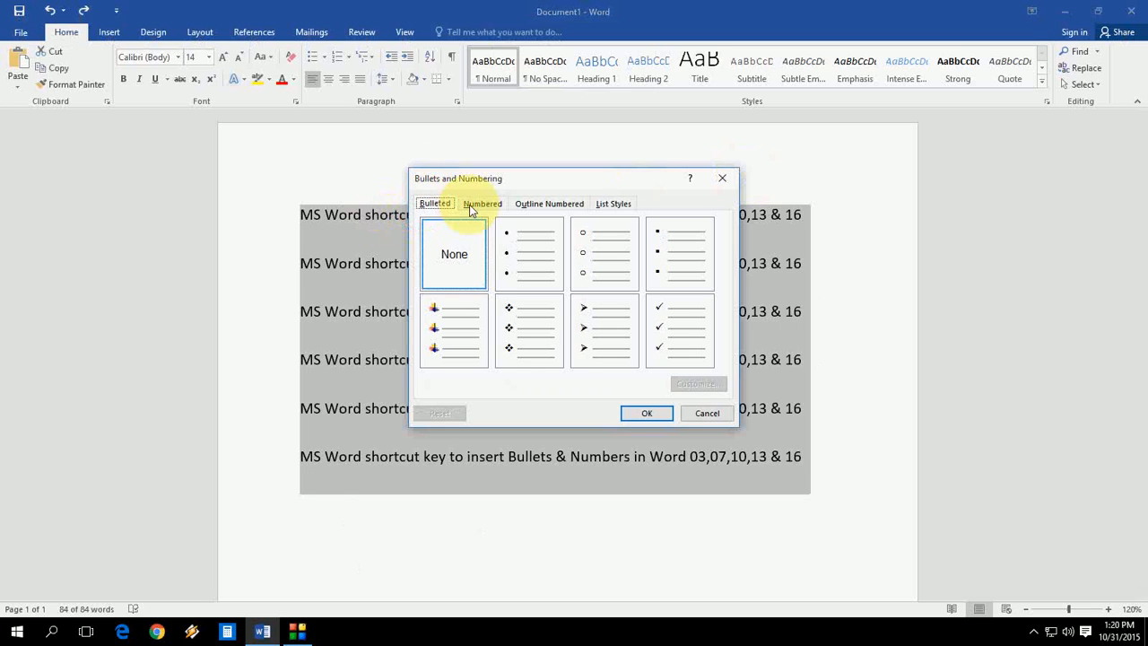
click(482, 203)
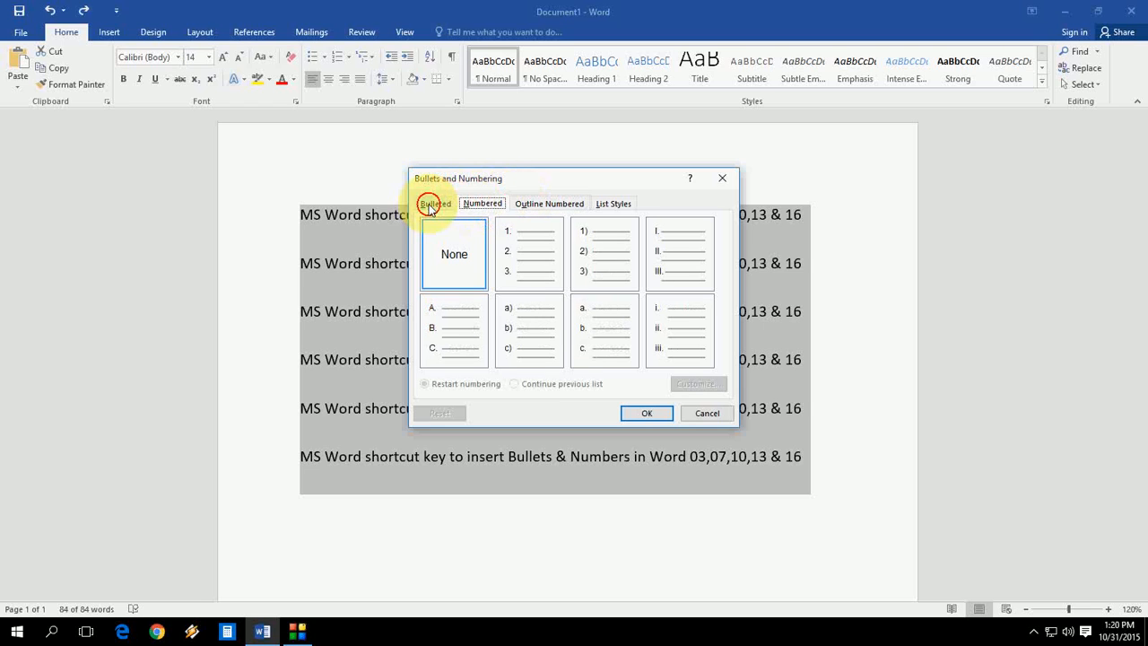
click(434, 203)
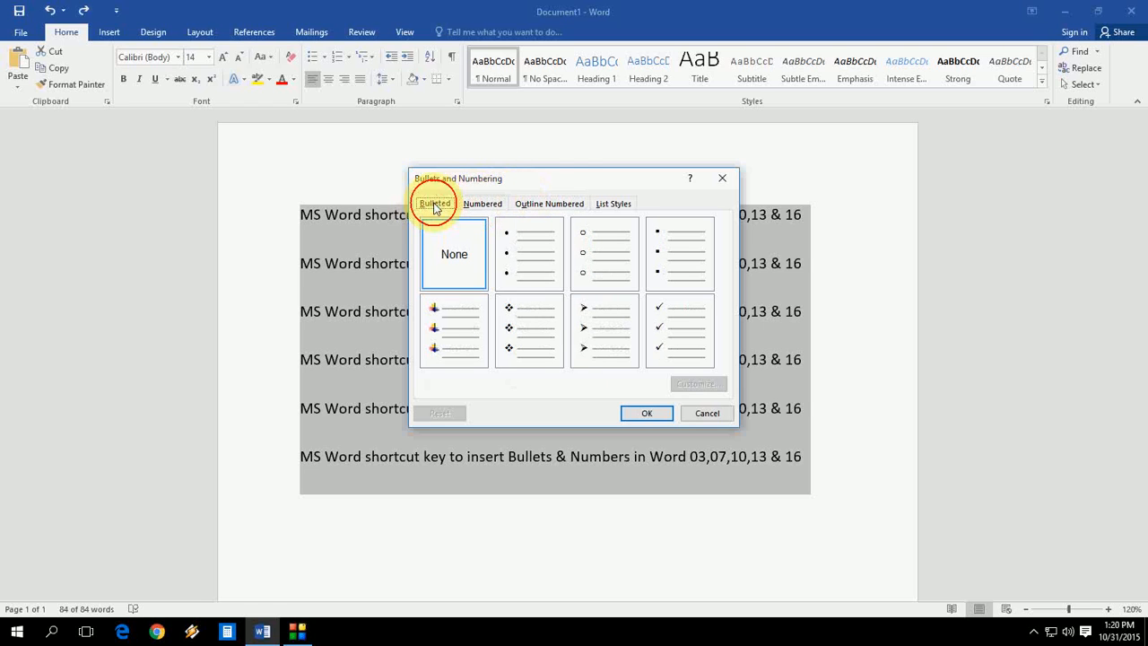
click(481, 202)
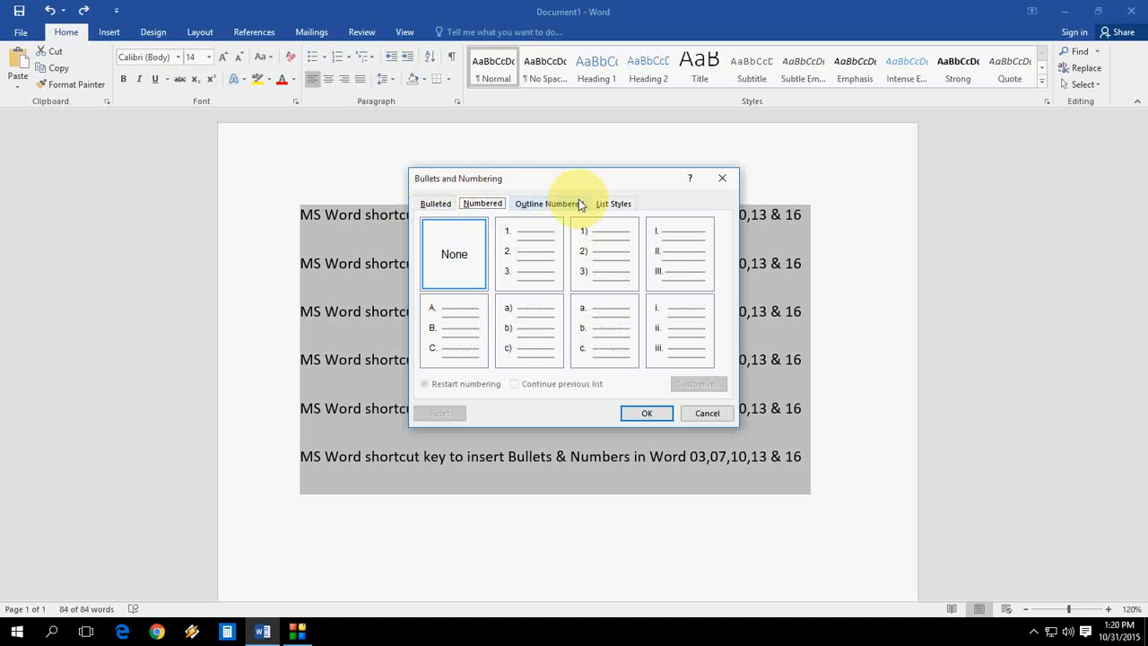
Choose plain 1. 2. 3. numbering over None and apply it to the six lines.
click(528, 253)
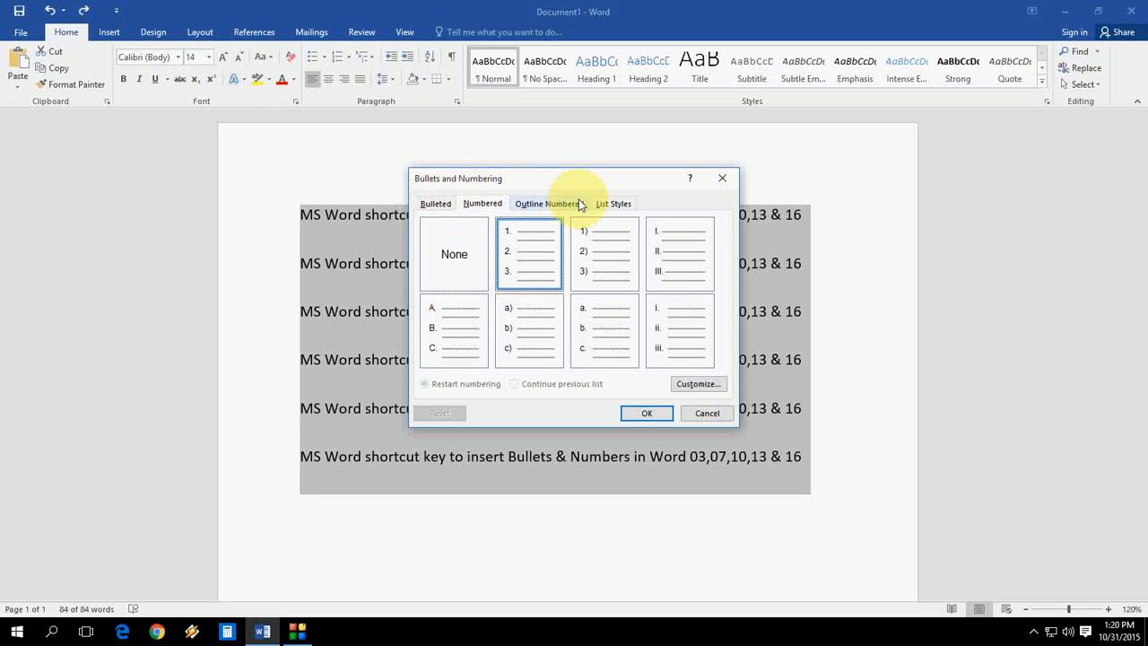
click(454, 253)
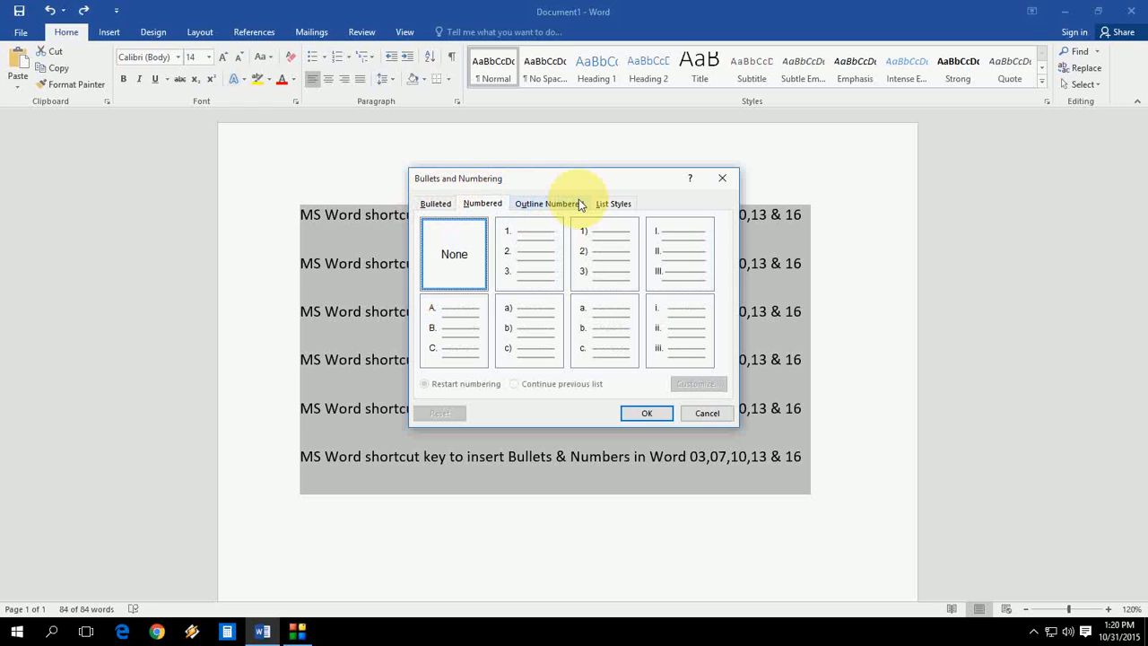
click(529, 253)
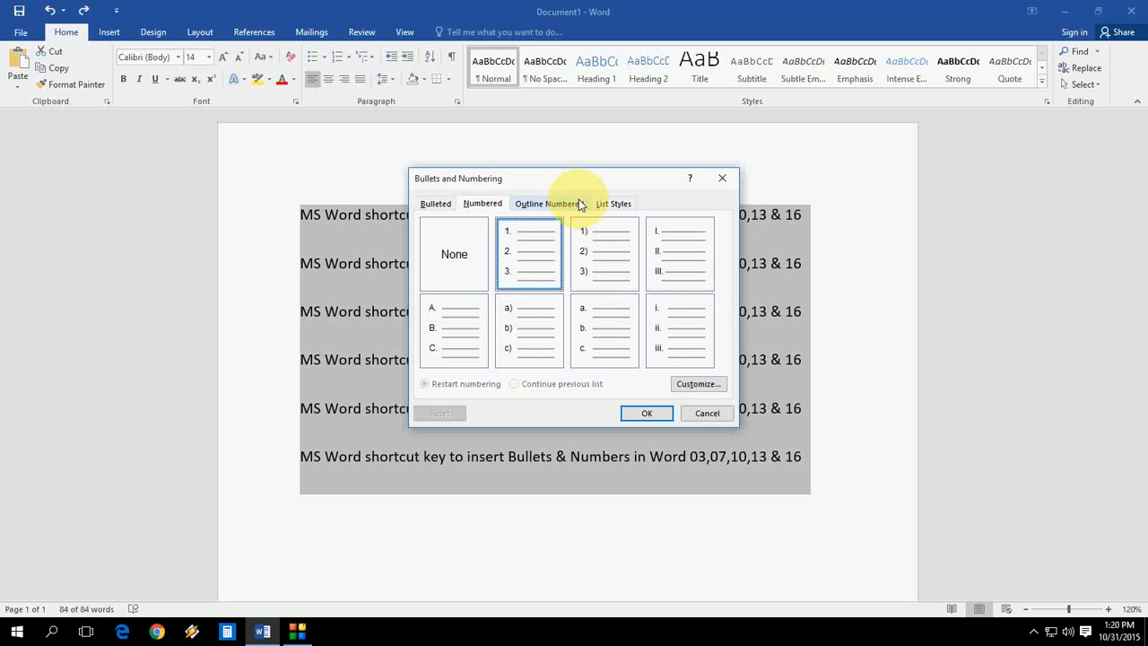
click(645, 413)
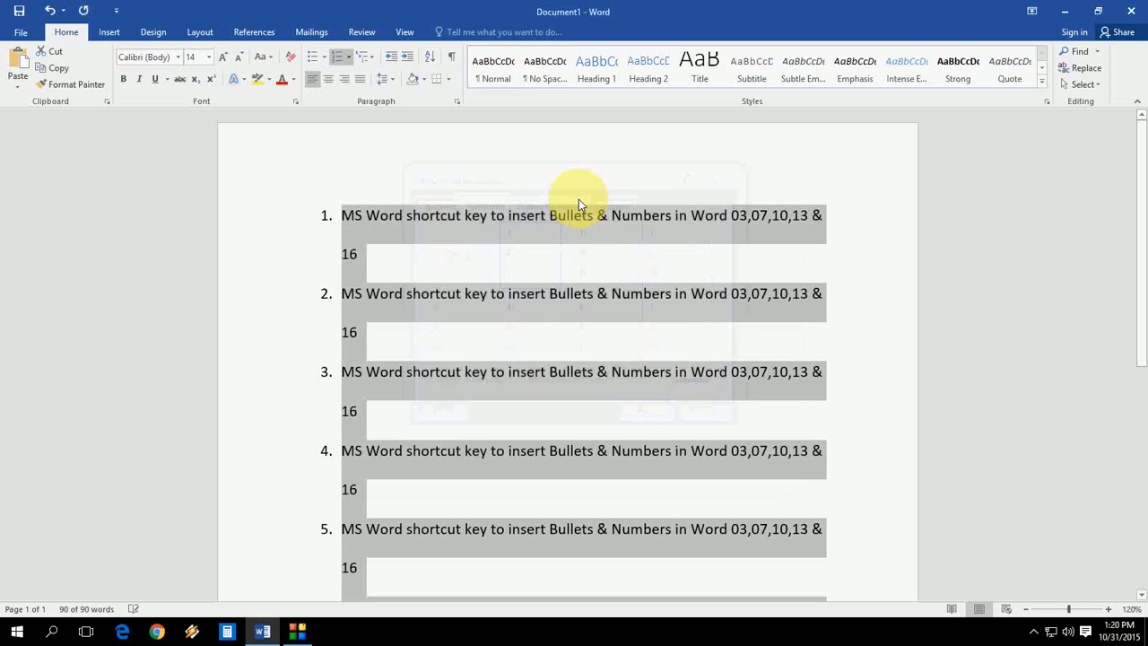